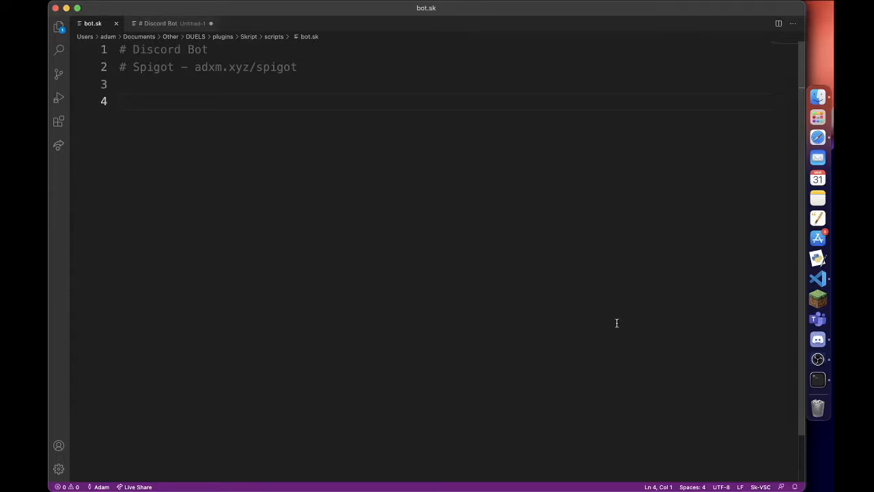
Step: Leave the bot.sk editor for the Safari Replit .env tab holding the bot token
{"action": "left_click", "coordinate": [133, 49]}
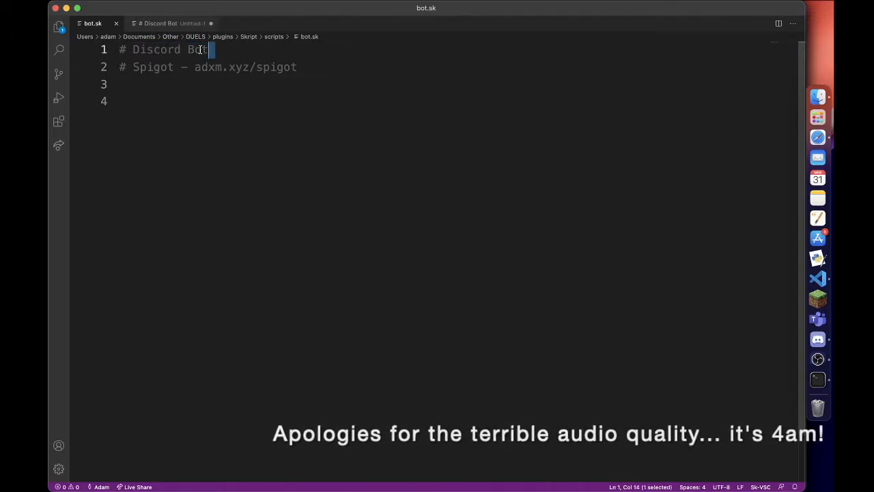
{"action": "left_click", "coordinate": [624, 126]}
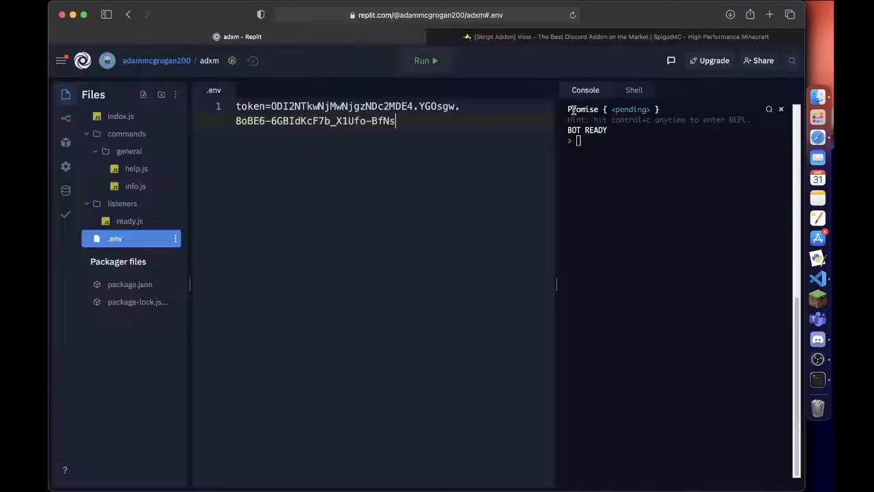
Step: Skim the Vixio addon page, then go to discord.com/developers/applications
{"action": "left_click", "coordinate": [619, 37]}
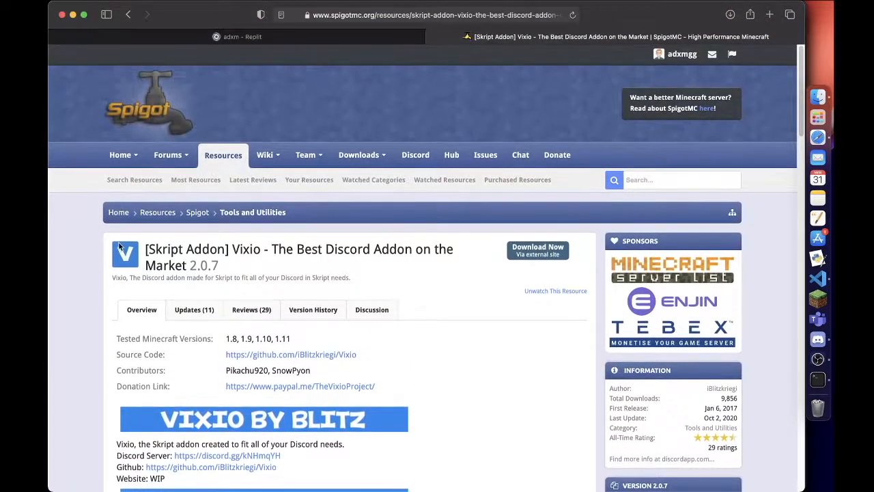
{"action": "scroll", "scroll_direction": "down", "scroll_amount": 3}
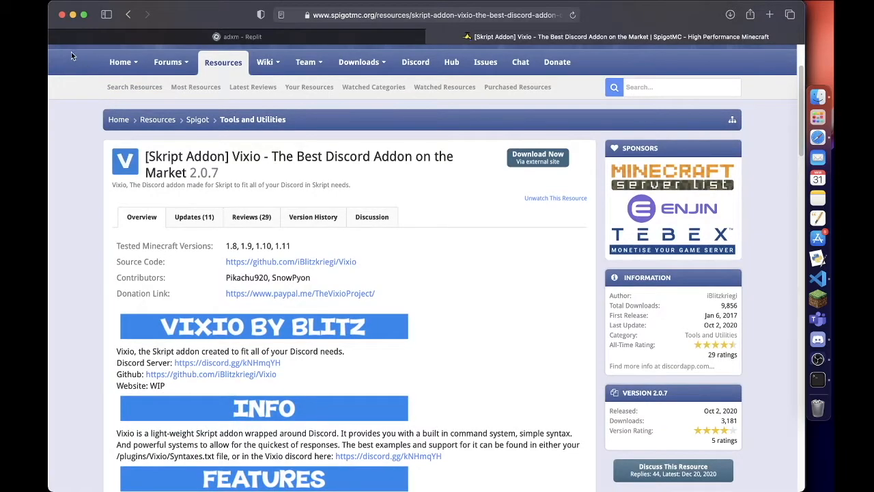
{"action": "left_click", "coordinate": [426, 14]}
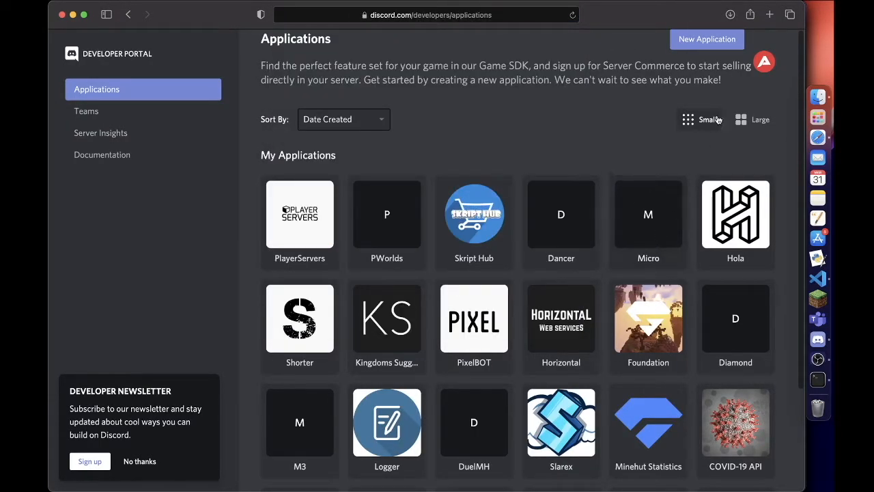
Step: Create a new application and attempt to add a bot user, hitting a username clash
{"action": "left_click", "coordinate": [706, 39]}
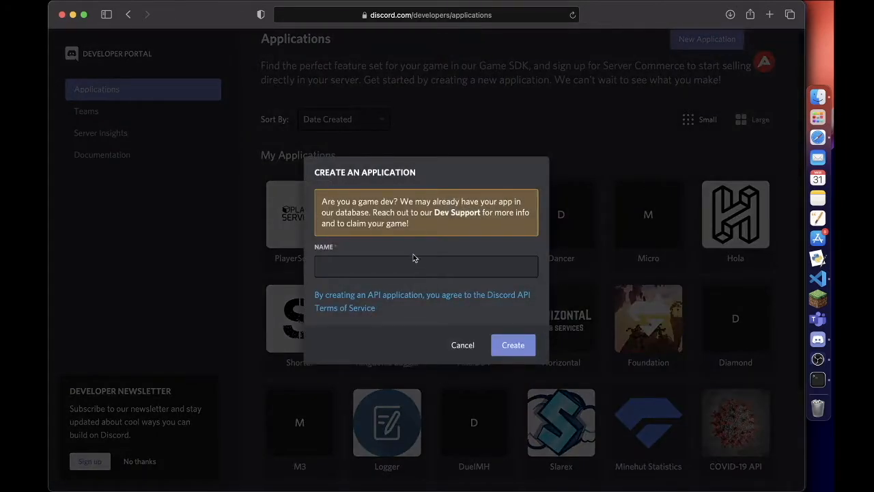
{"action": "left_click", "coordinate": [426, 265]}
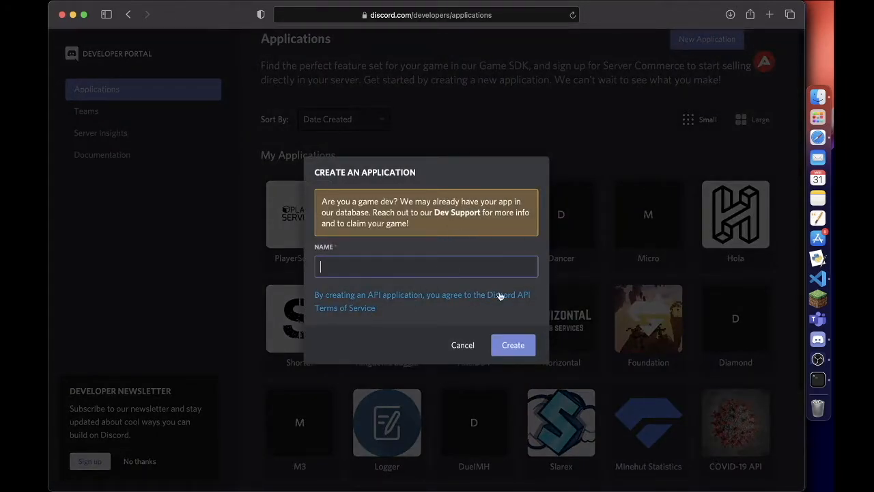
{"action": "left_click", "coordinate": [512, 345]}
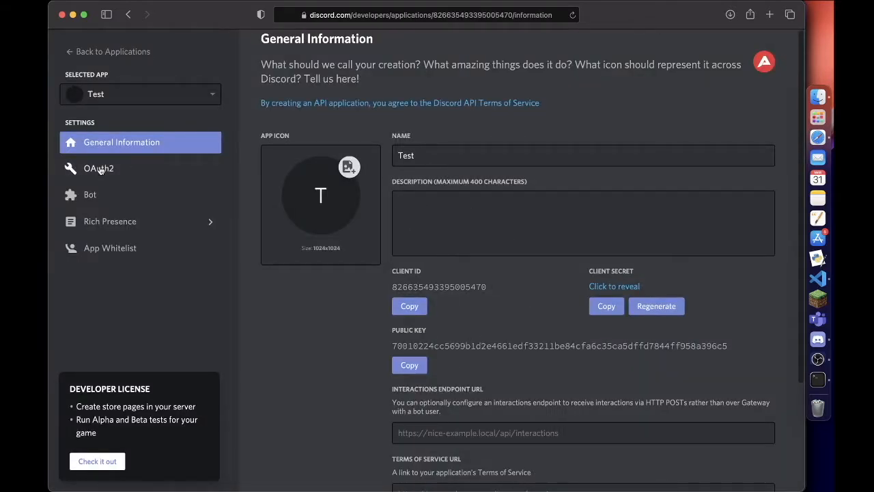
{"action": "left_click", "coordinate": [89, 195]}
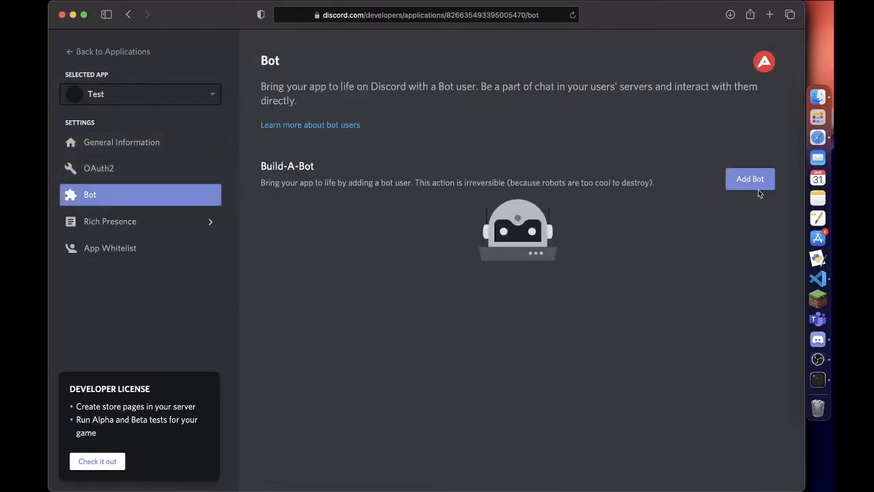
{"action": "left_click", "coordinate": [749, 178]}
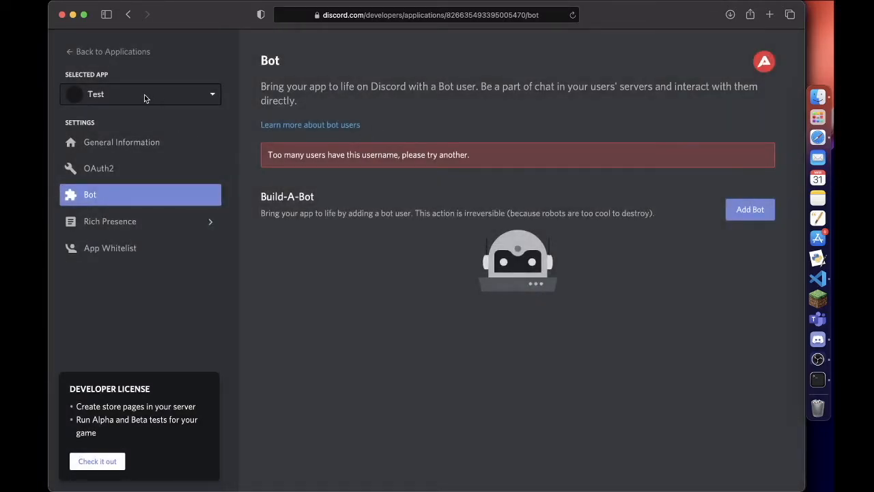
Step: Rename the application to Skripting in General Information and save the change
{"action": "left_click", "coordinate": [122, 142]}
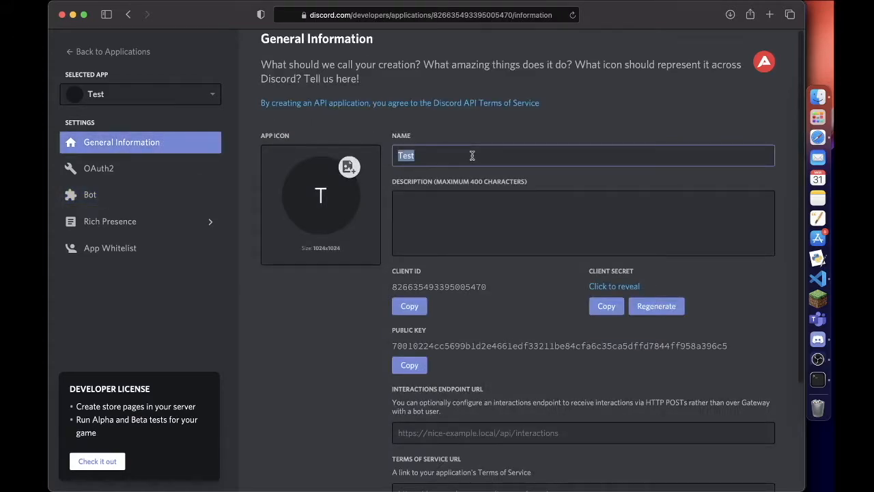
{"action": "type", "text": "Skripting T"}
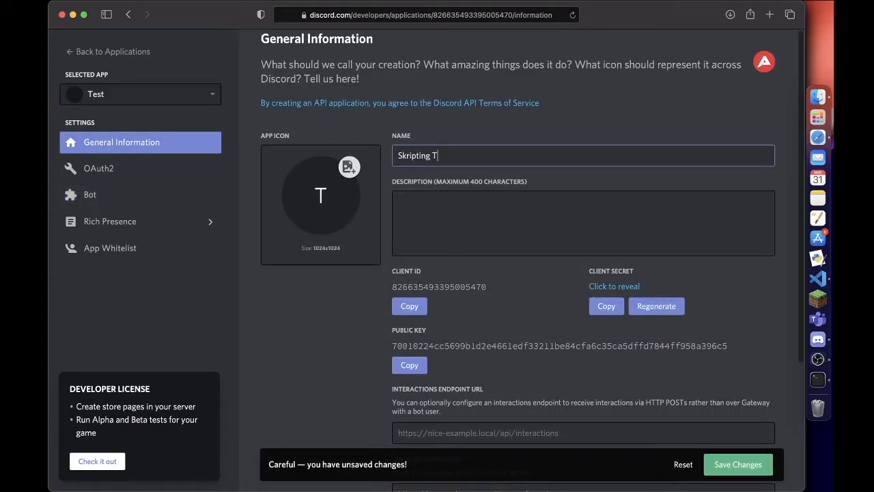
{"action": "key", "text": "Backspace"}
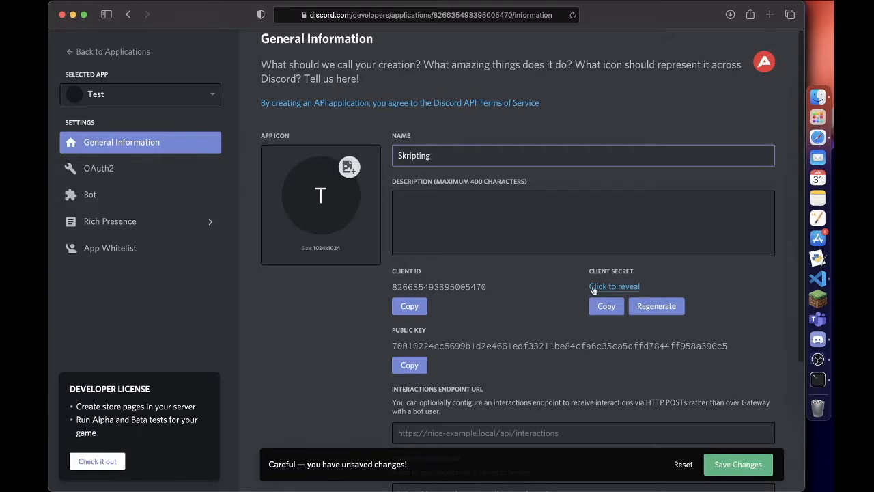
{"action": "left_click", "coordinate": [738, 464]}
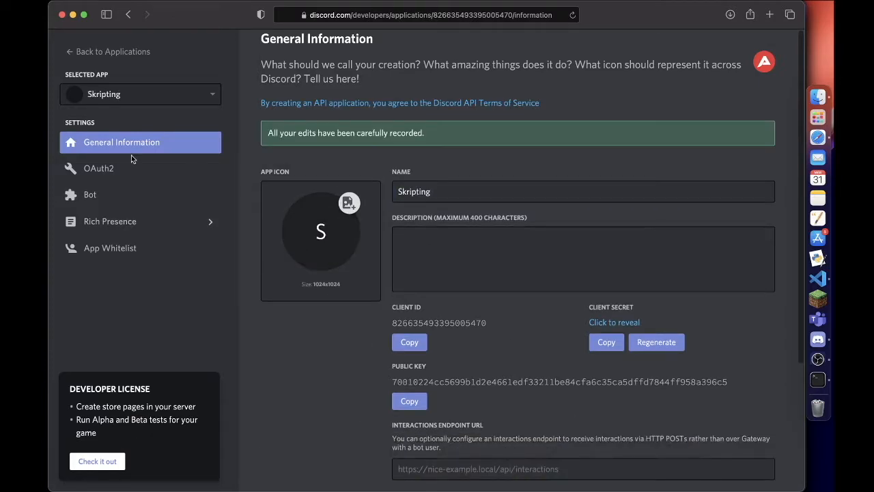
Step: Add a bot user to Skripting and build an OAuth2 invite link with the bot scope
{"action": "left_click", "coordinate": [90, 194]}
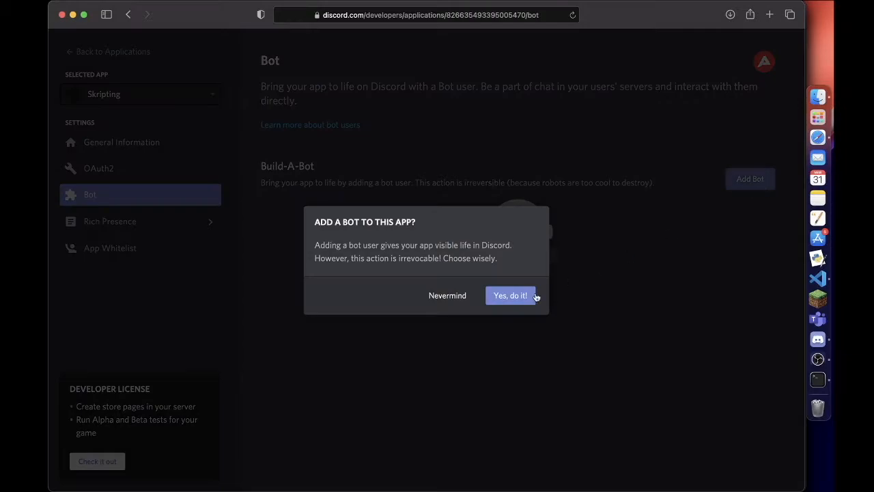
{"action": "left_click", "coordinate": [510, 295]}
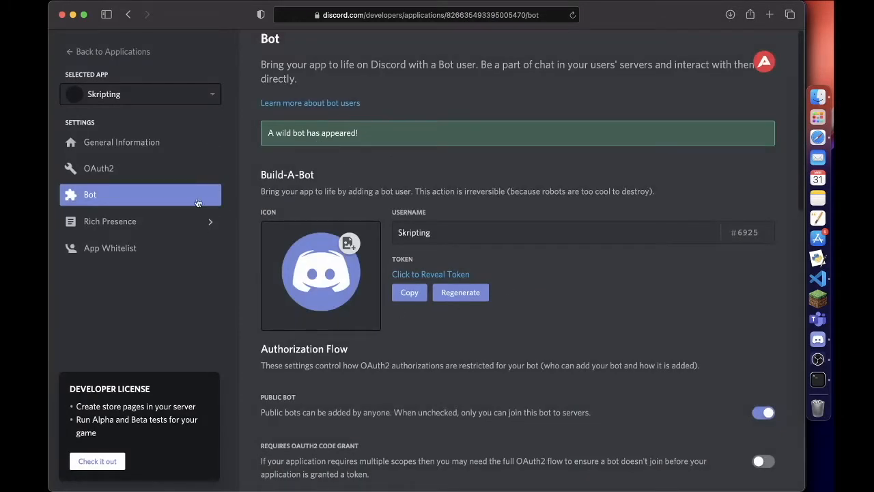
{"action": "left_click", "coordinate": [99, 168]}
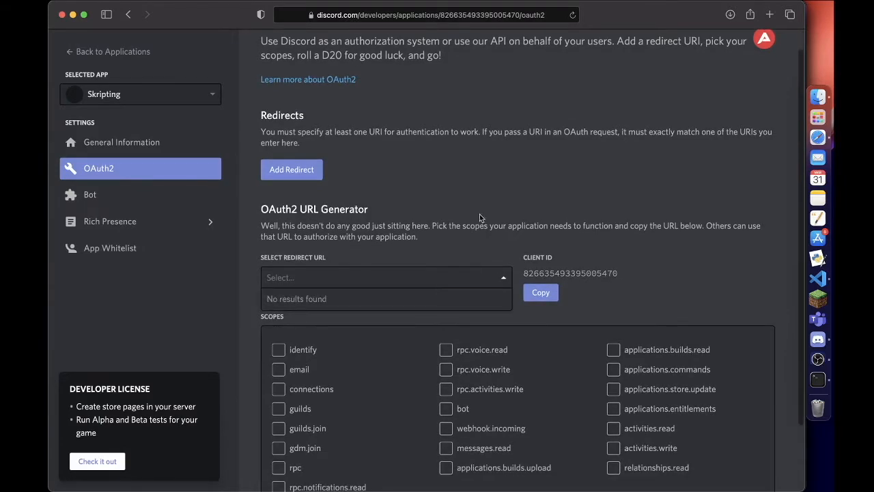
{"action": "left_click", "coordinate": [445, 329]}
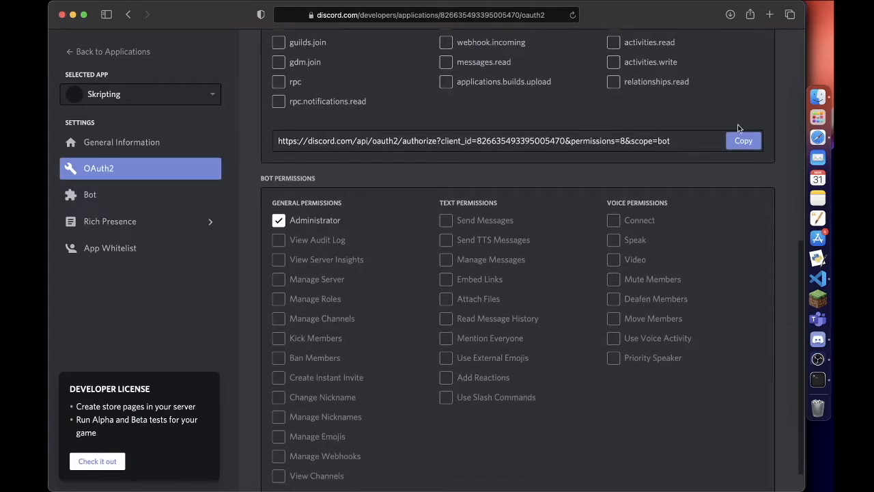
{"action": "mouse_move", "coordinate": [673, 191]}
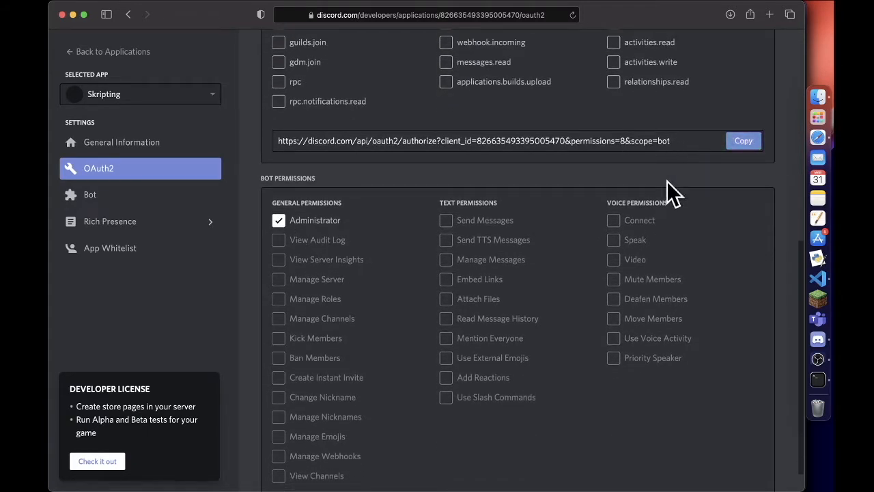
Step: Authorize Skripting onto the blank server with Administrator rights and pass the hCaptcha check
{"action": "left_click", "coordinate": [426, 15]}
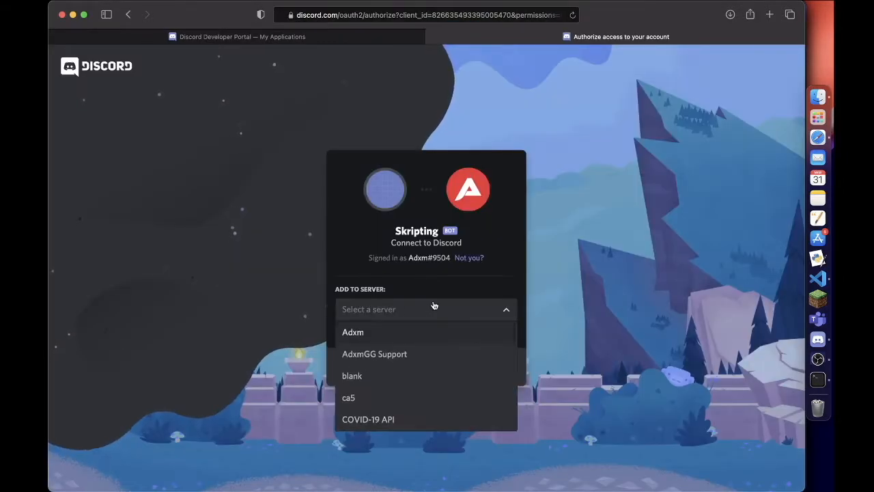
{"action": "left_click", "coordinate": [352, 376]}
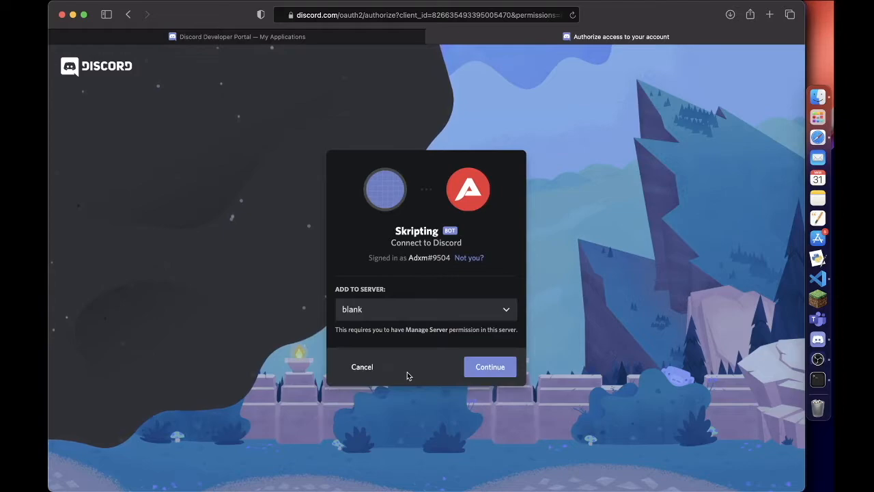
{"action": "left_click", "coordinate": [489, 367]}
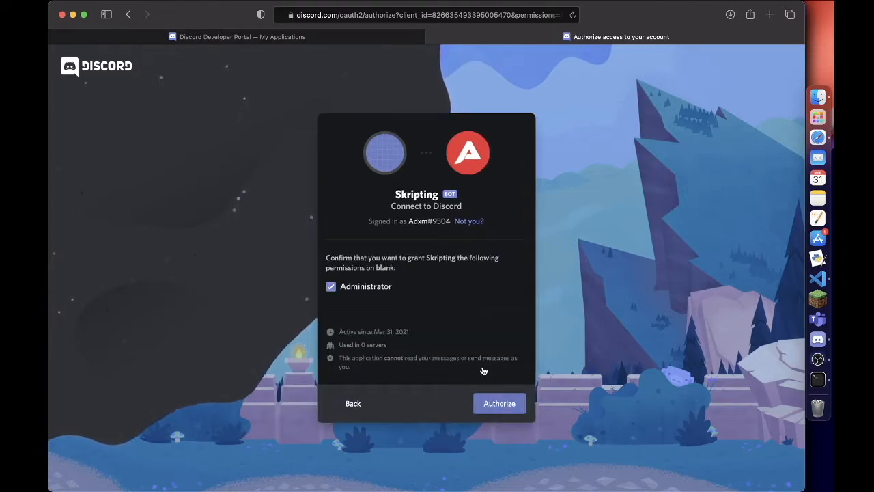
{"action": "left_click", "coordinate": [499, 403]}
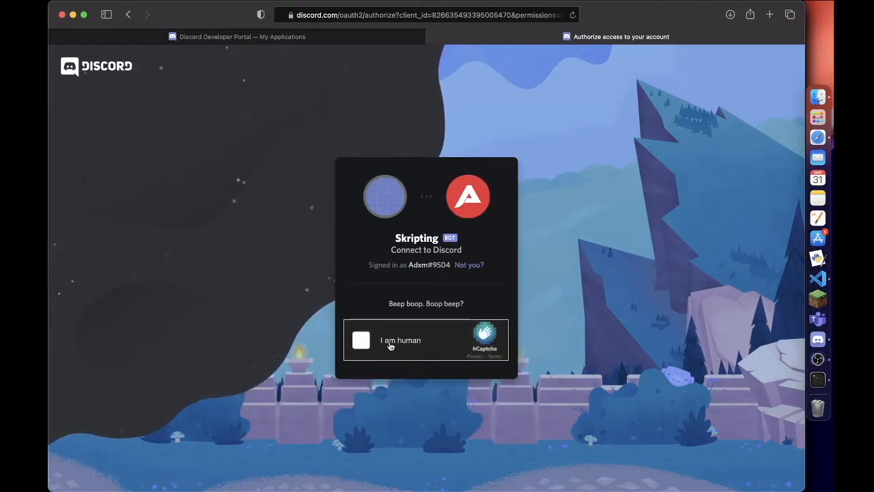
{"action": "left_click", "coordinate": [360, 340]}
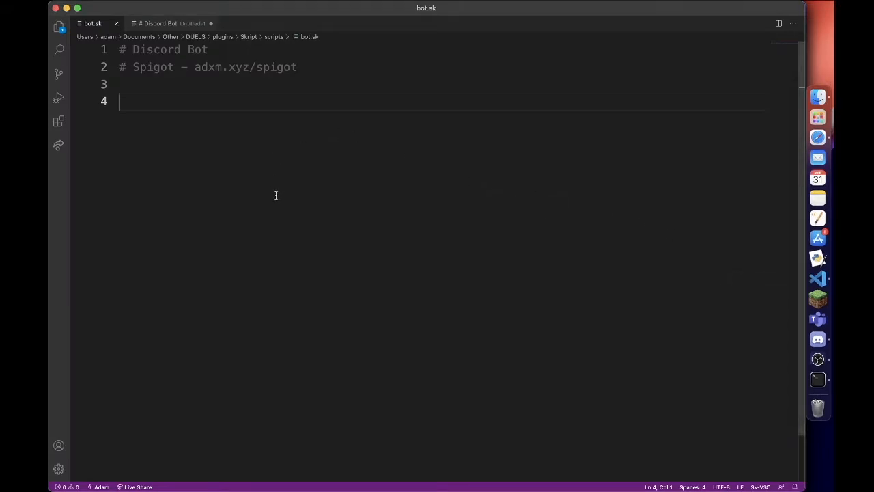
{"action": "mouse_move", "coordinate": [225, 223]}
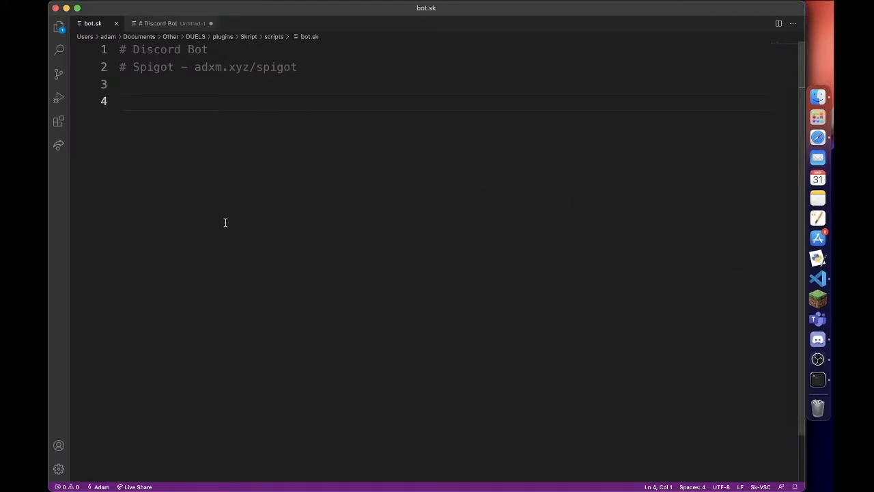
{"action": "mouse_move", "coordinate": [211, 131]}
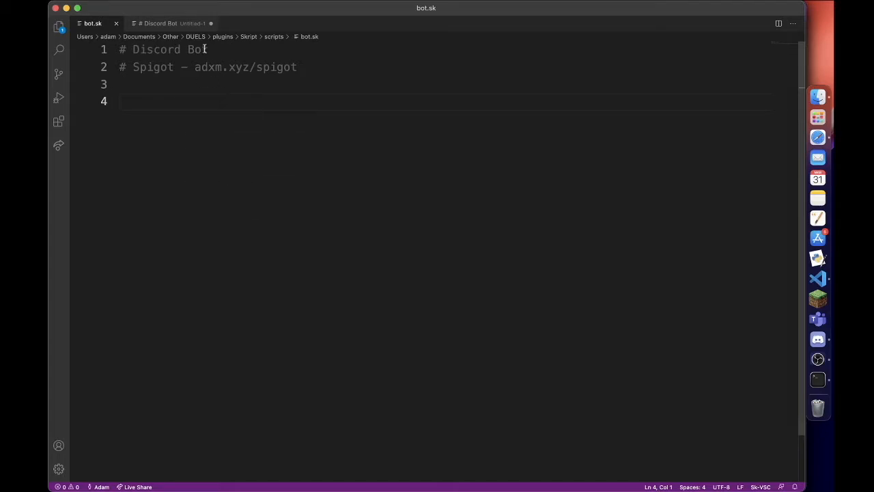
Step: Write 'on skript load:' with an empty 'login to ""' line beneath it in bot.sk
{"action": "type", "text": "on skript load:"}
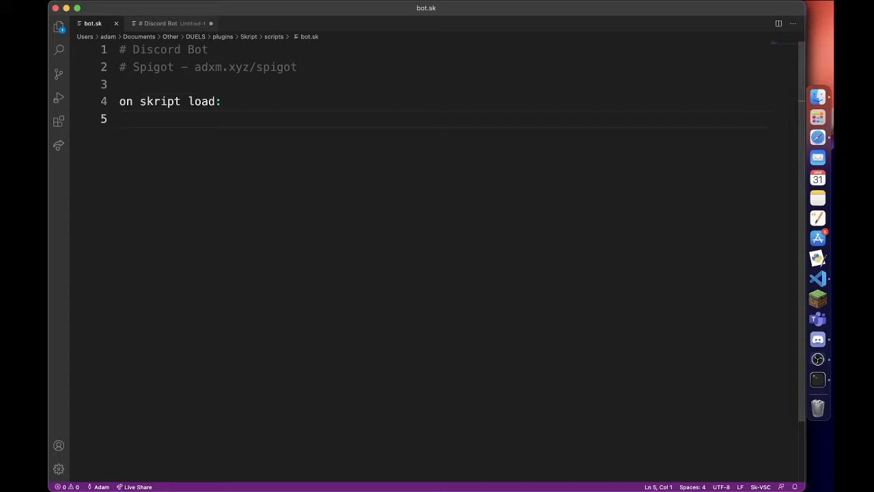
{"action": "type", "text": "login to \"\""}
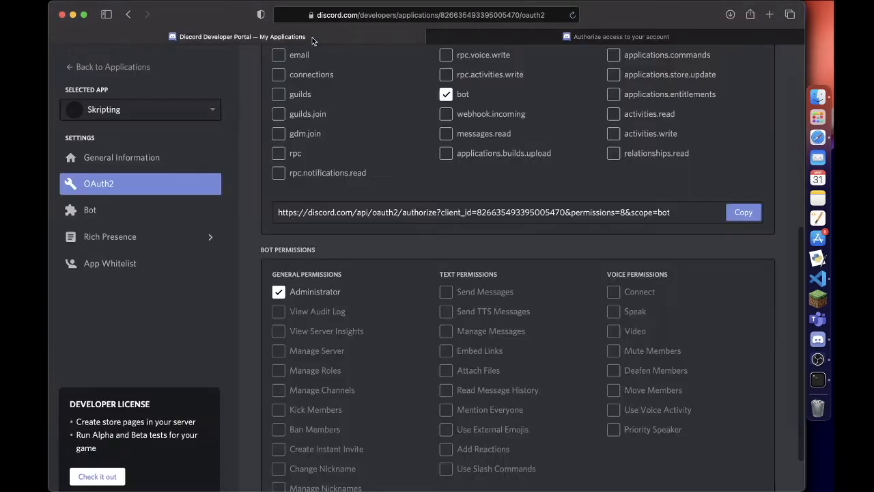
Step: View the Skripting app's Bot settings page to reach its token
{"action": "left_click", "coordinate": [89, 210]}
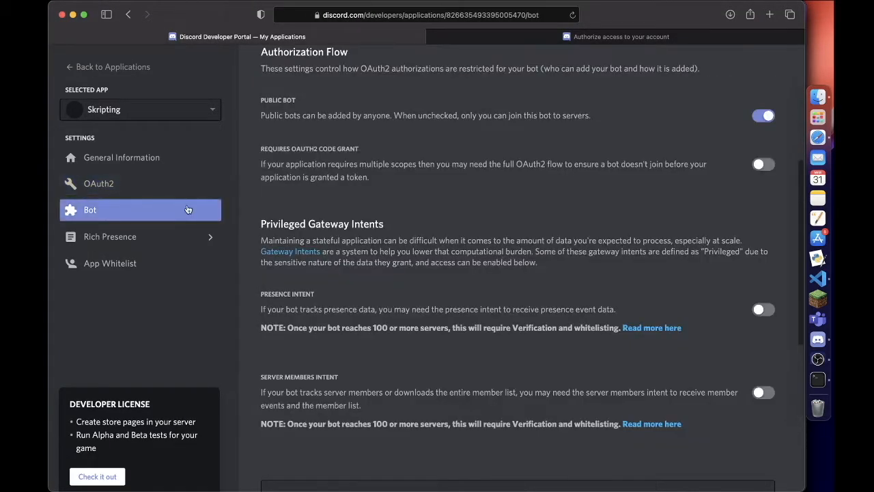
{"action": "scroll", "scroll_direction": "up", "scroll_amount": 3}
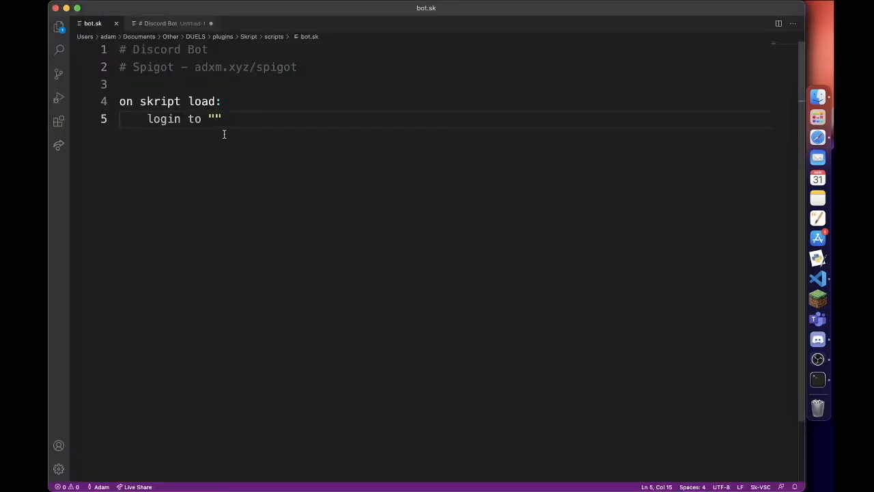
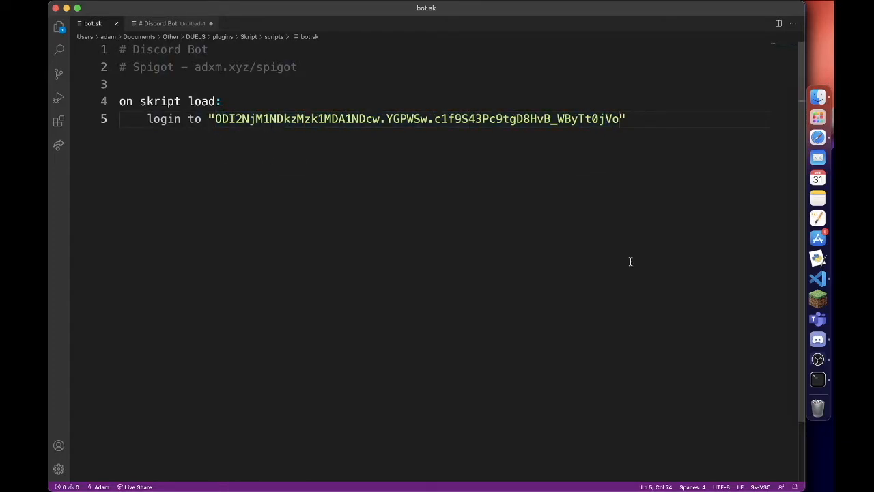
Step: Fill the login line with the bot token and 'with name "Skripting"'
{"action": "left_click", "coordinate": [216, 118]}
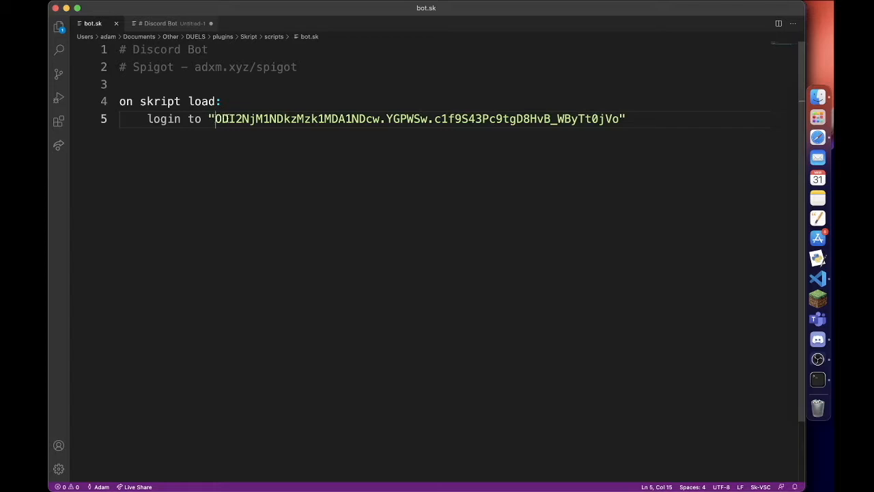
{"action": "left_click", "coordinate": [629, 119]}
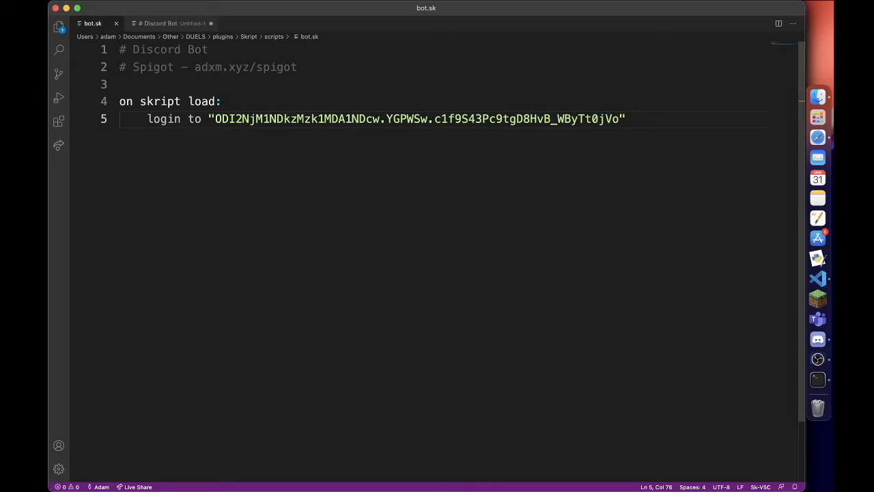
{"action": "type", "text": "with name"}
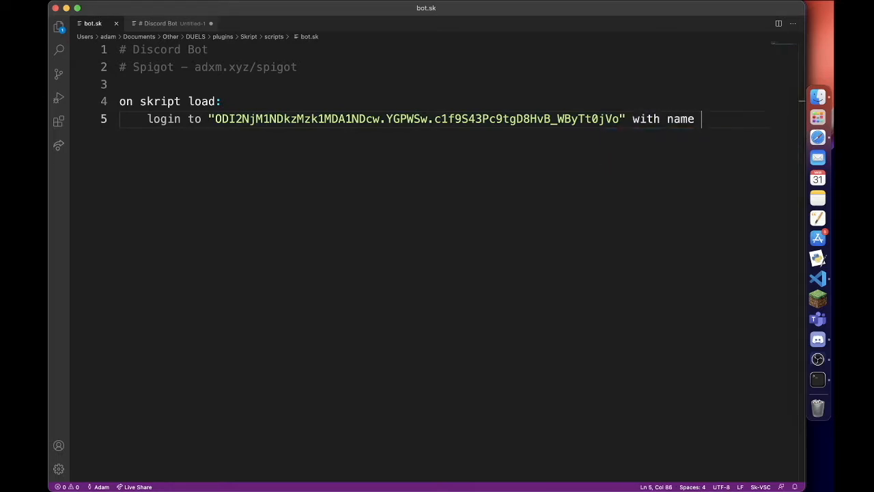
{"action": "type", "text": "\"Skripting\""}
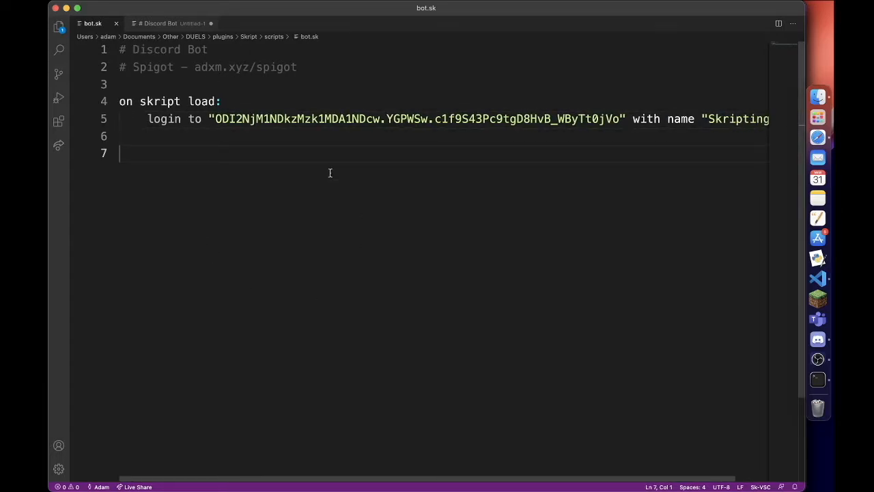
{"action": "mouse_move", "coordinate": [260, 230]}
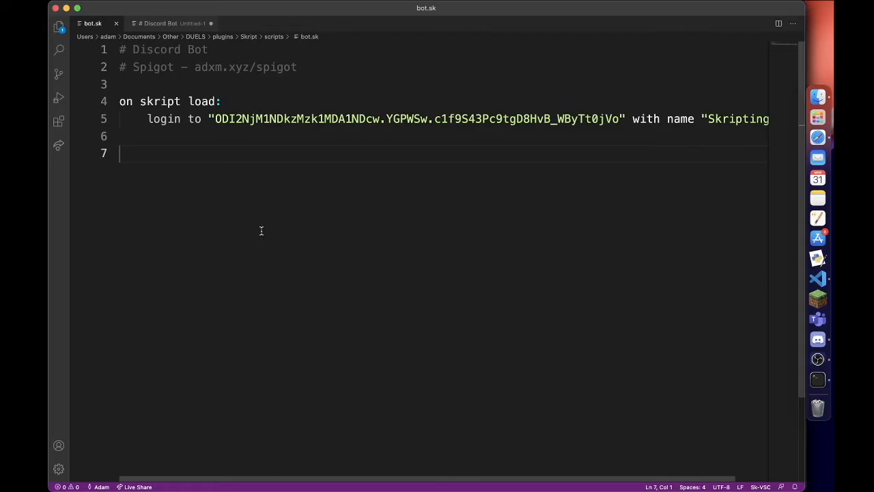
Step: Write a 'discord command !ping:' block whose trigger replies with "pong!"
{"action": "type", "text": "command"}
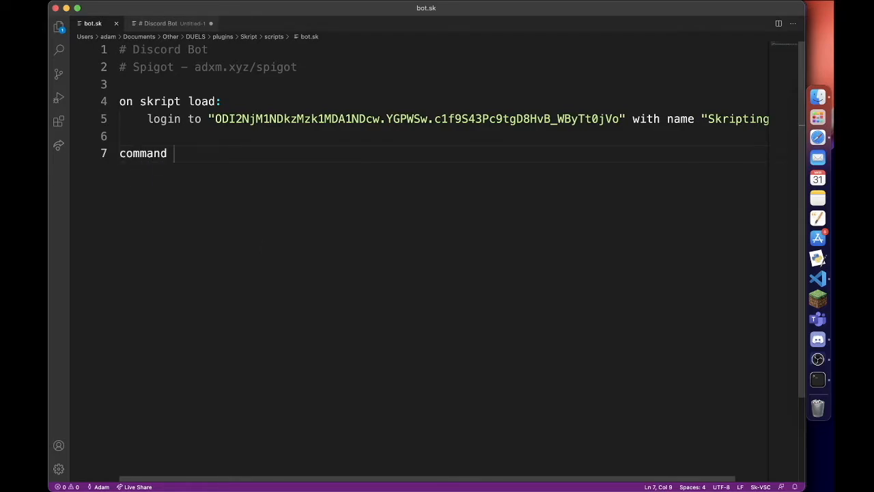
{"action": "type", "text": "discord c"}
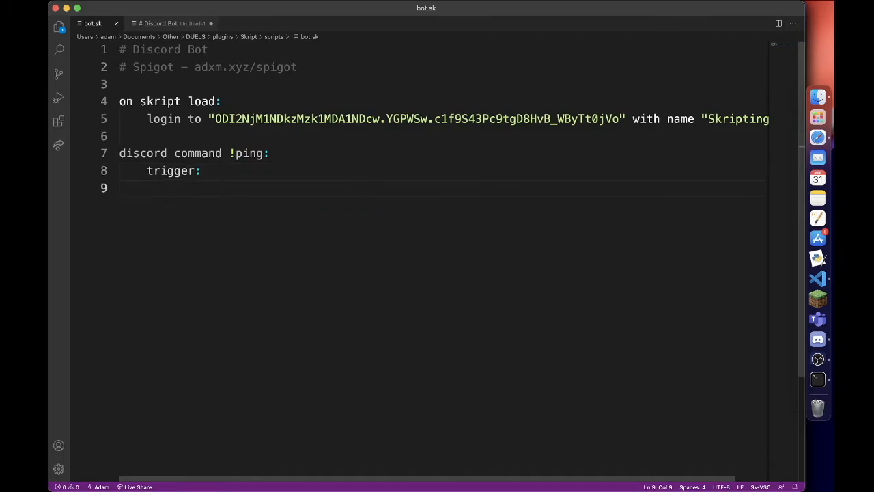
{"action": "type", "text": "reply with"}
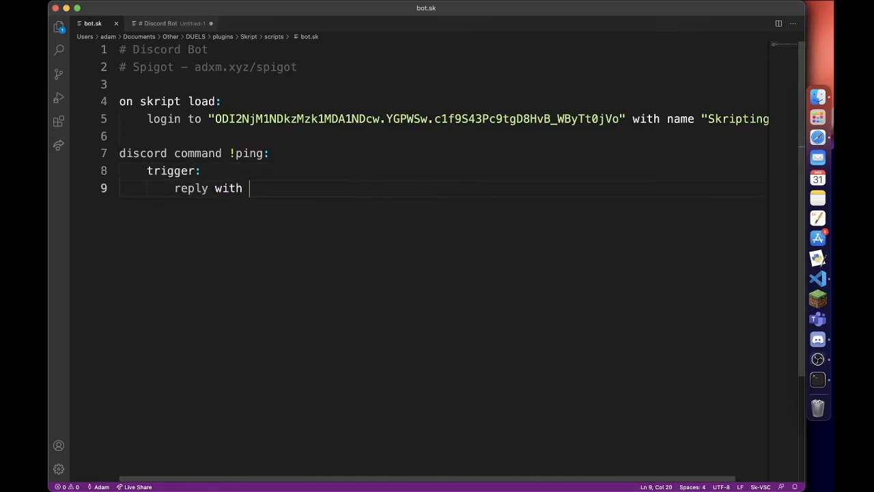
{"action": "type", "text": "\"ping!\""}
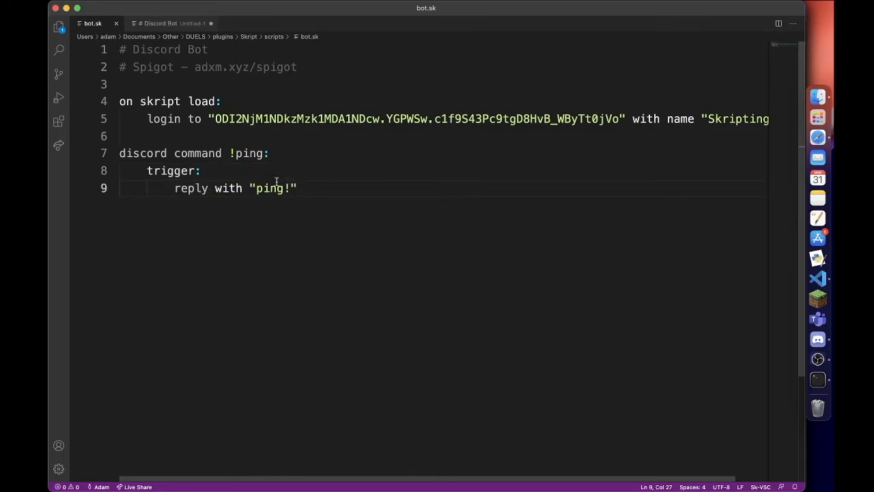
{"action": "type", "text": "pong"}
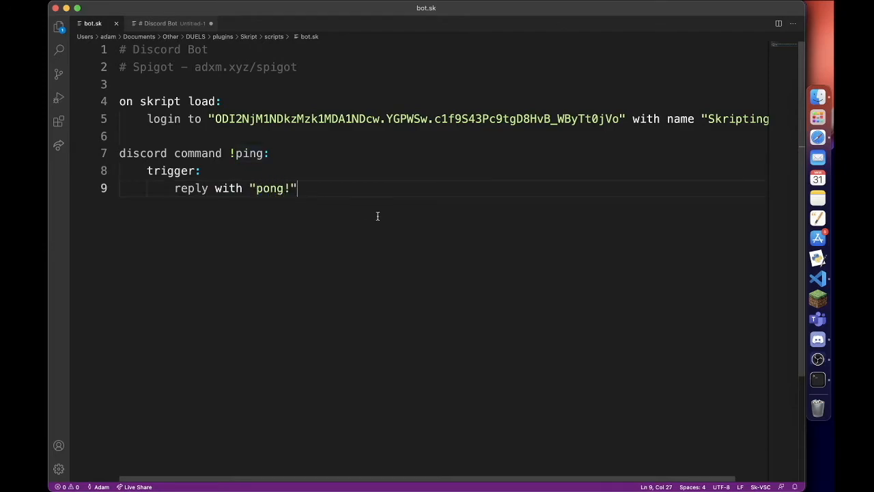
{"action": "mouse_move", "coordinate": [351, 272]}
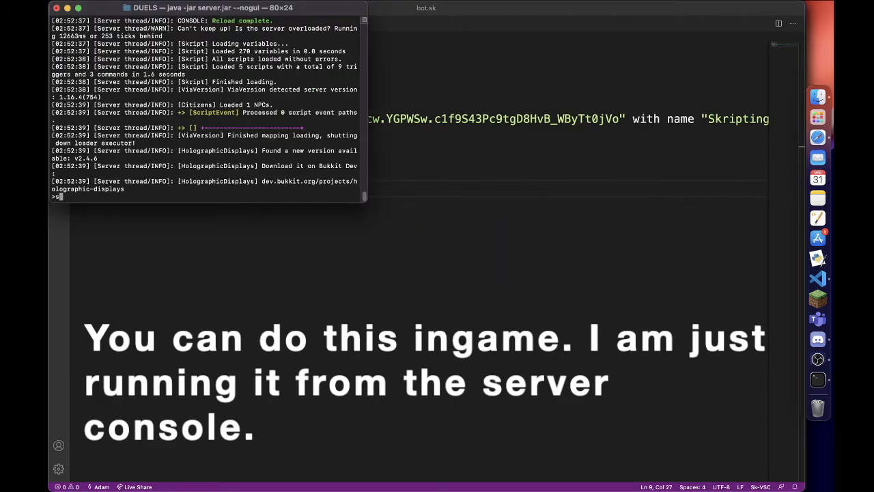
Step: Run 'sk reload' in the DUELS server console to reload the script
{"action": "type", "text": "k reload"}
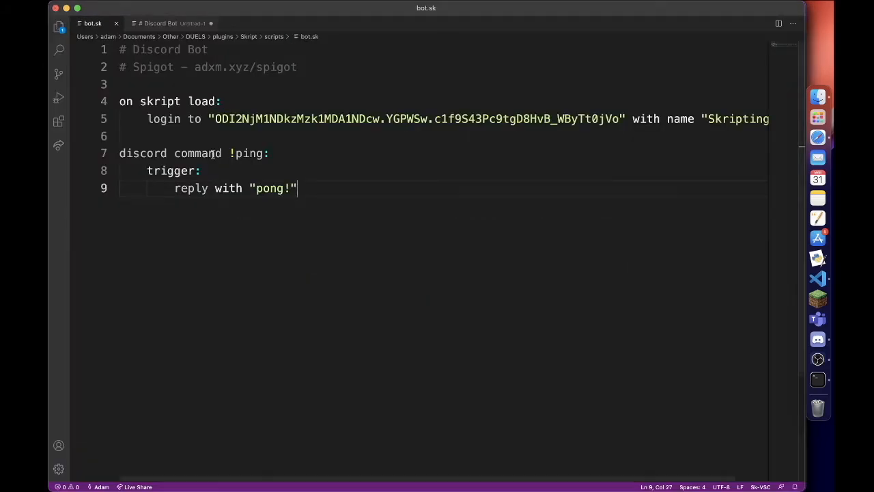
{"action": "left_click", "coordinate": [120, 101]}
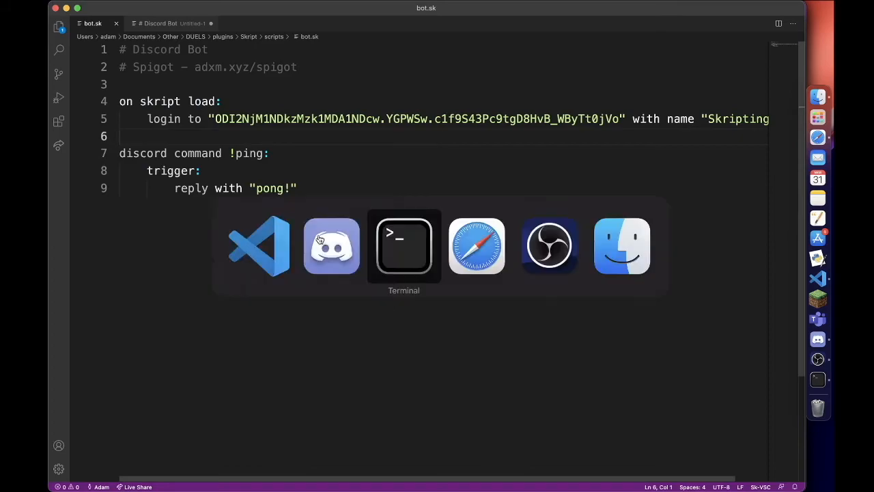
{"action": "left_click", "coordinate": [331, 246]}
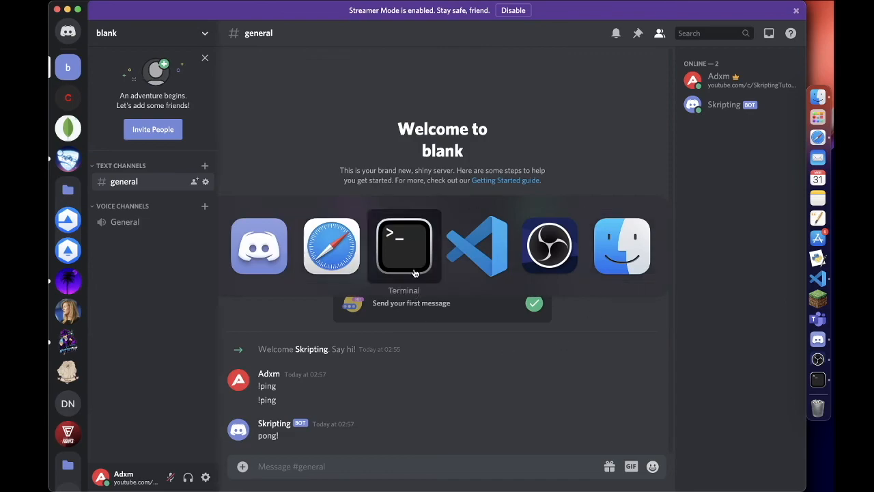
{"action": "left_click", "coordinate": [477, 245]}
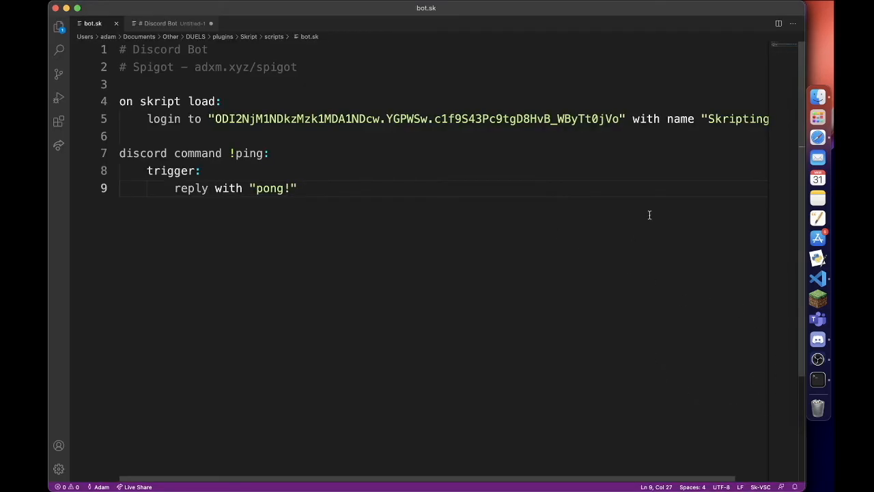
{"action": "mouse_move", "coordinate": [632, 229]}
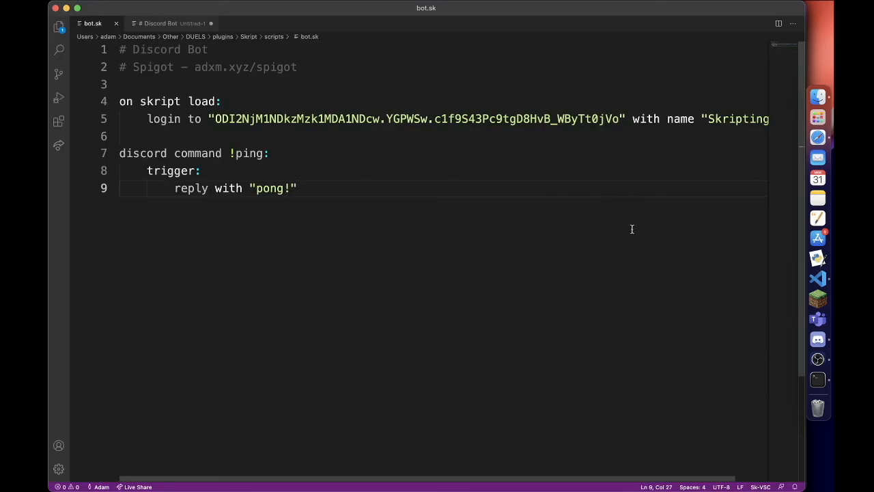